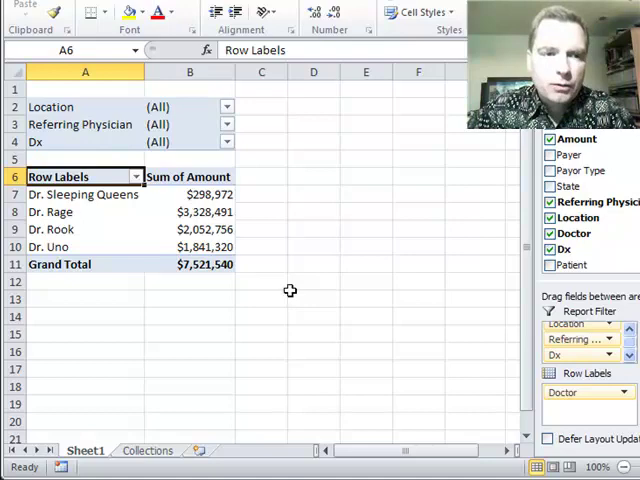
{"action": "mouse_move", "coordinate": [134, 221]}
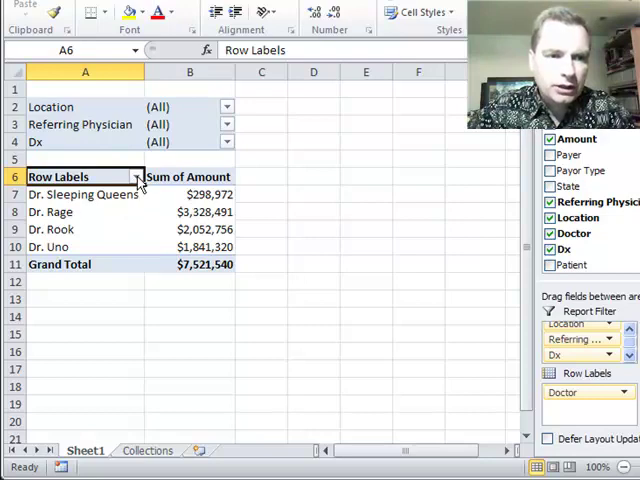
- Filter the doctor row labels to show only Dr. Rook, totaling $2,052,756
{"action": "left_click", "coordinate": [135, 177]}
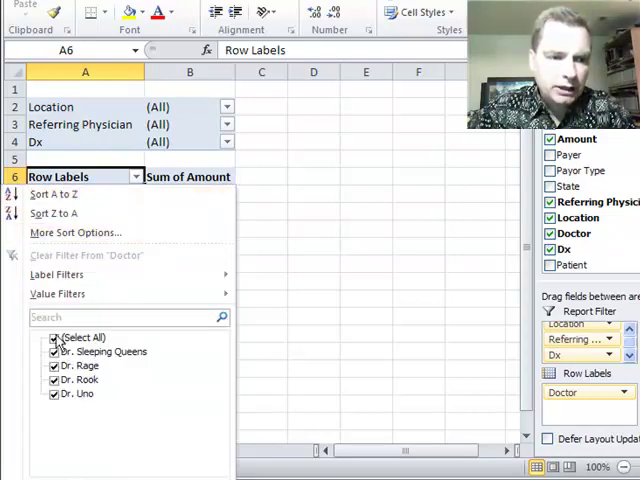
{"action": "left_click", "coordinate": [54, 337]}
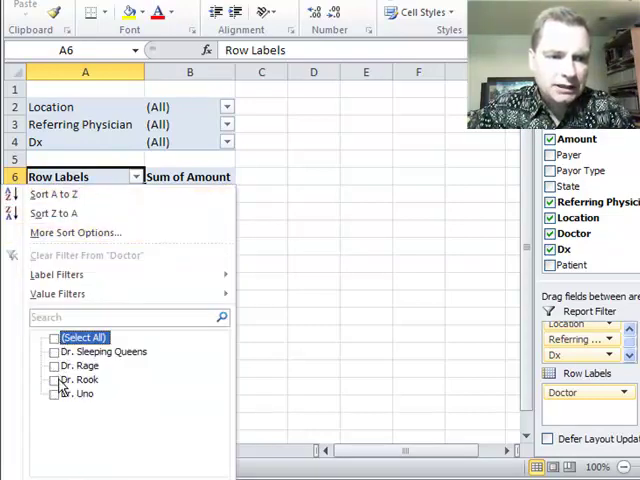
{"action": "left_click", "coordinate": [51, 377]}
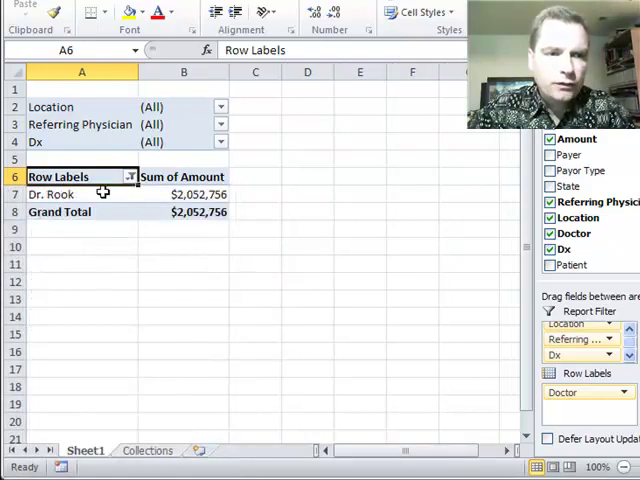
{"action": "mouse_move", "coordinate": [195, 194]}
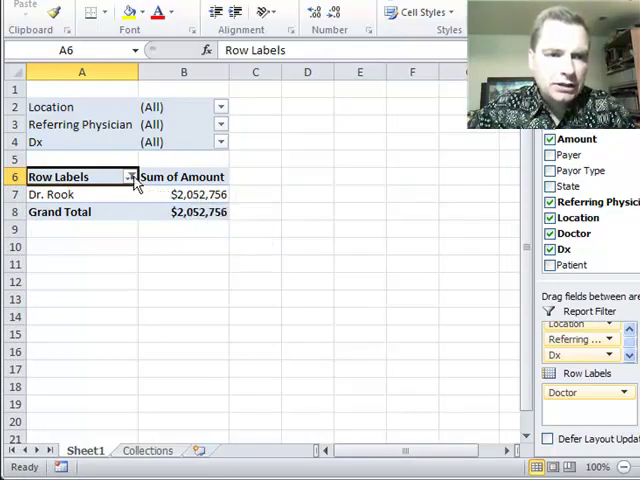
- Set the Location filter to Oliver Twist and Referring Physician to Grande Odalisque
{"action": "left_click", "coordinate": [132, 177]}
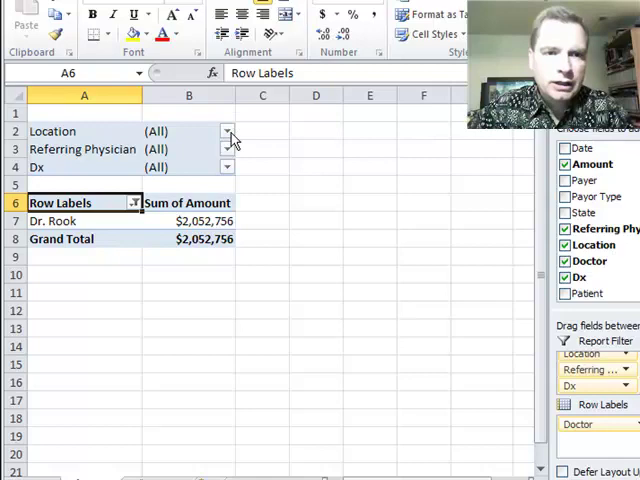
{"action": "left_click", "coordinate": [227, 131]}
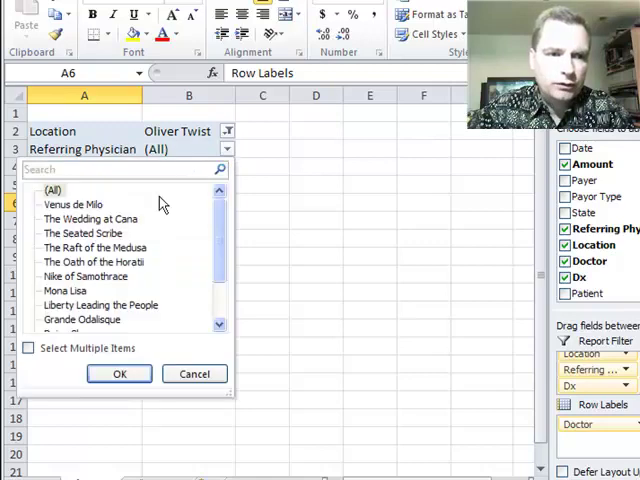
{"action": "left_click", "coordinate": [82, 319]}
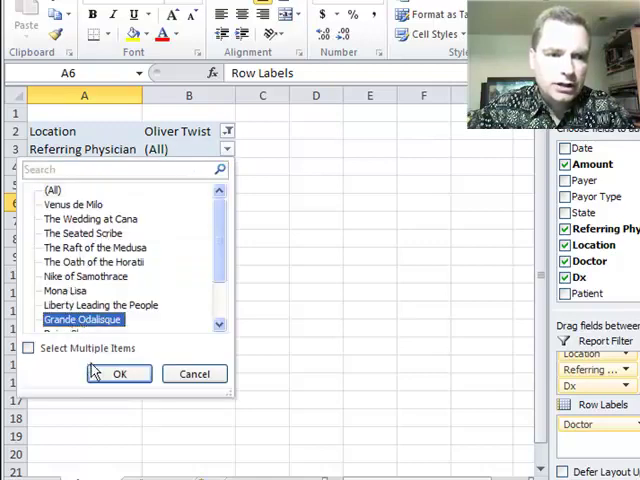
{"action": "left_click", "coordinate": [100, 374]}
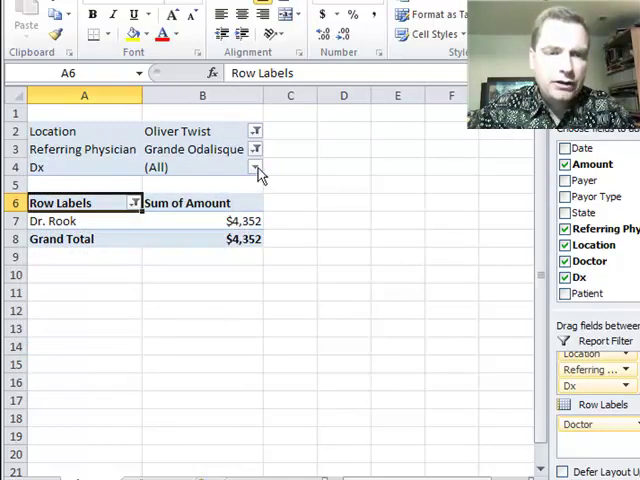
- Limit the Dx report filter to Ears and Knees using Select Multiple Items
{"action": "left_click", "coordinate": [256, 167]}
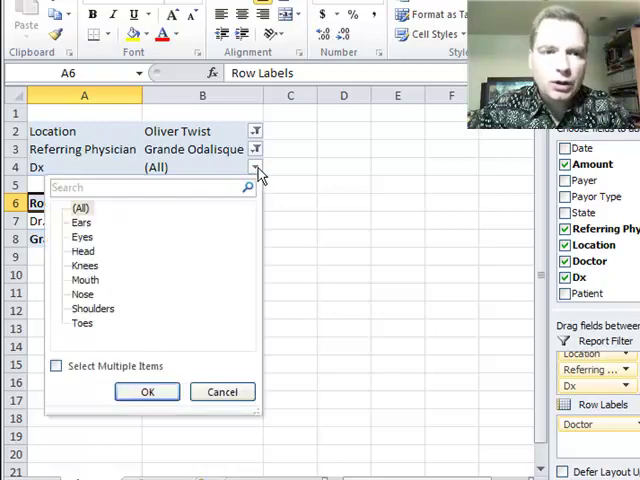
{"action": "left_click", "coordinate": [59, 366]}
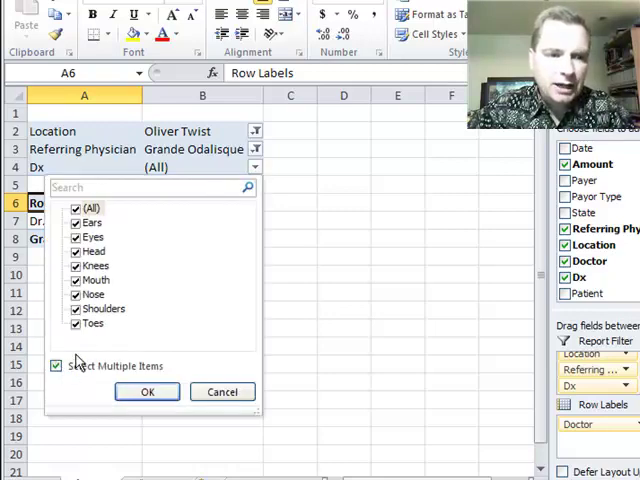
{"action": "left_click", "coordinate": [75, 208]}
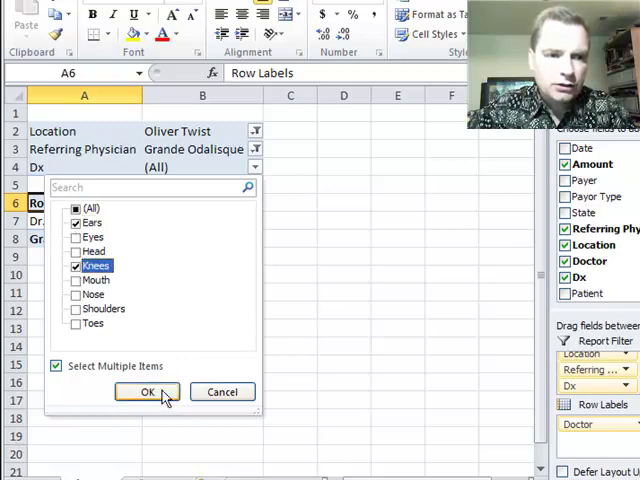
{"action": "left_click", "coordinate": [147, 391]}
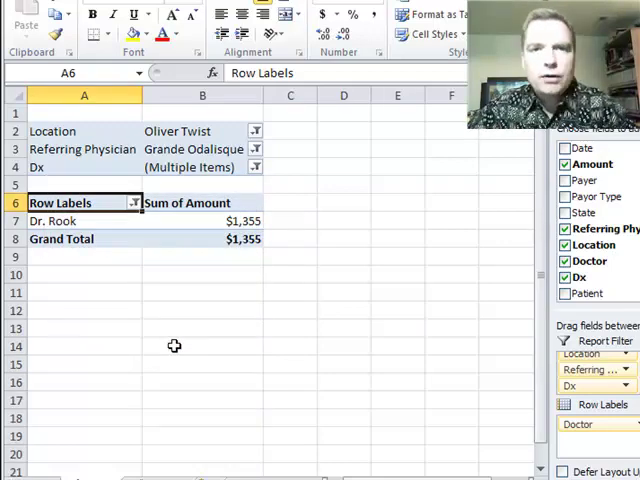
{"action": "mouse_move", "coordinate": [91, 222]}
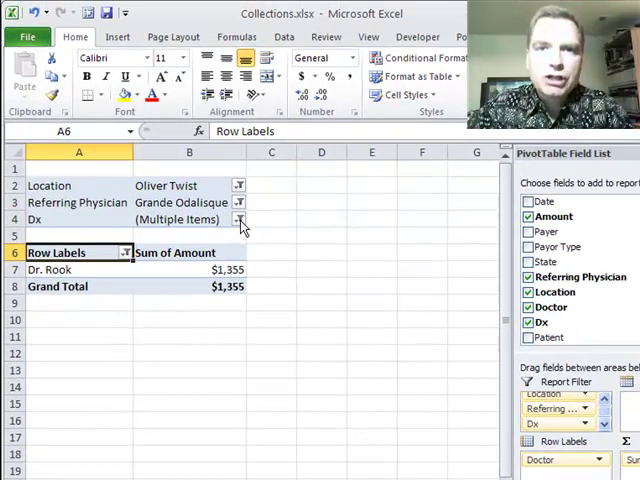
- Reset Referring Physician to (All) and set Location to Great Expectations
{"action": "left_click", "coordinate": [238, 219]}
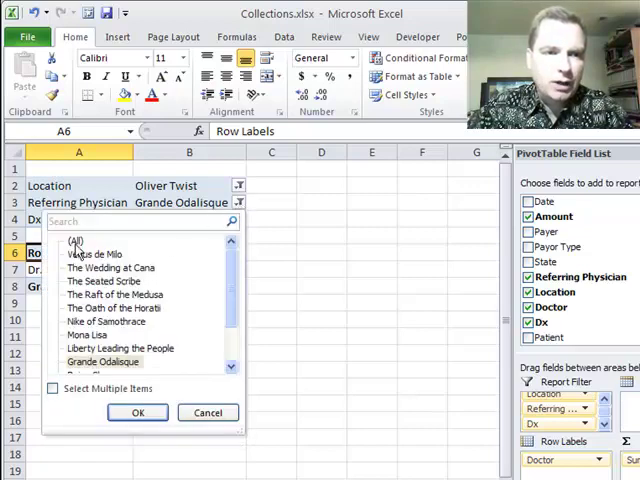
{"action": "left_click", "coordinate": [137, 412]}
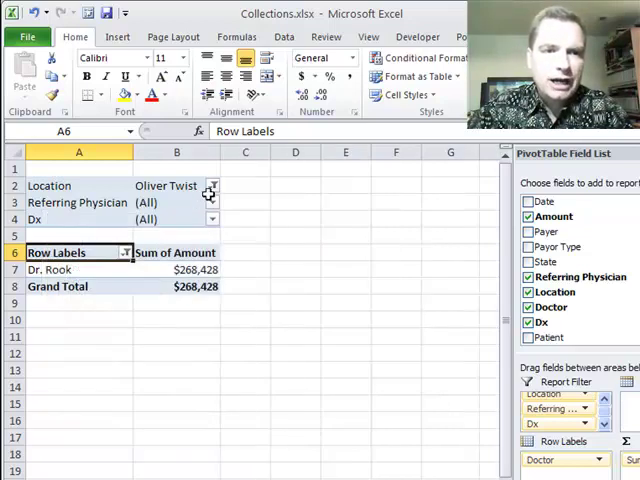
{"action": "left_click", "coordinate": [211, 185]}
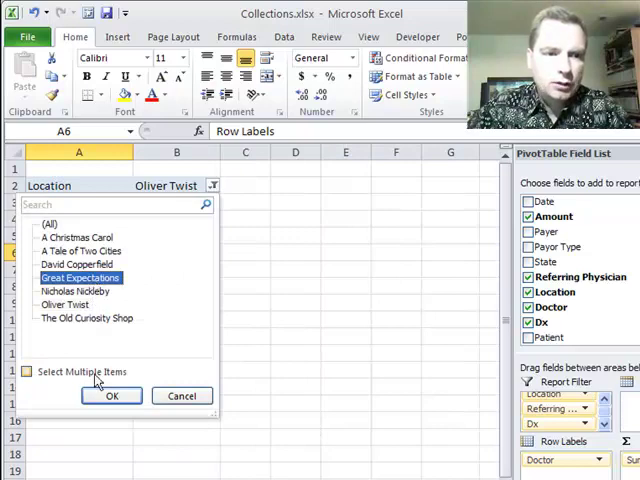
{"action": "left_click", "coordinate": [110, 396]}
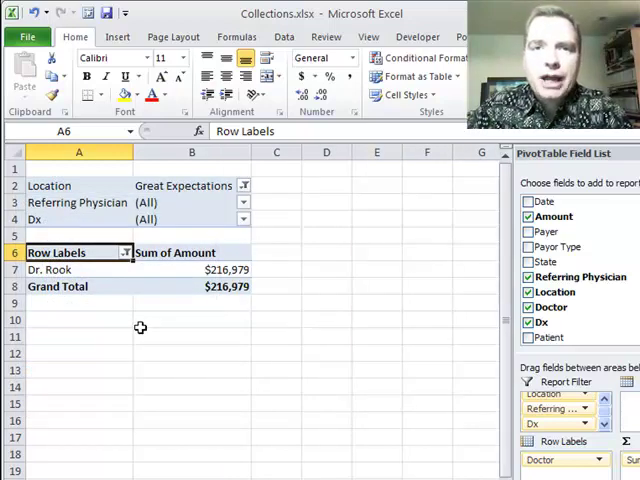
{"action": "mouse_move", "coordinate": [175, 219]}
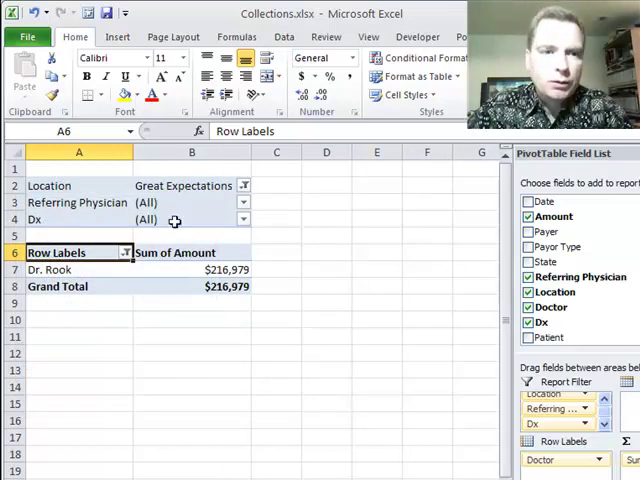
- Add Dr. Rage ($363,304) to the doctor rows alongside Dr. Rook
{"action": "left_click", "coordinate": [122, 252]}
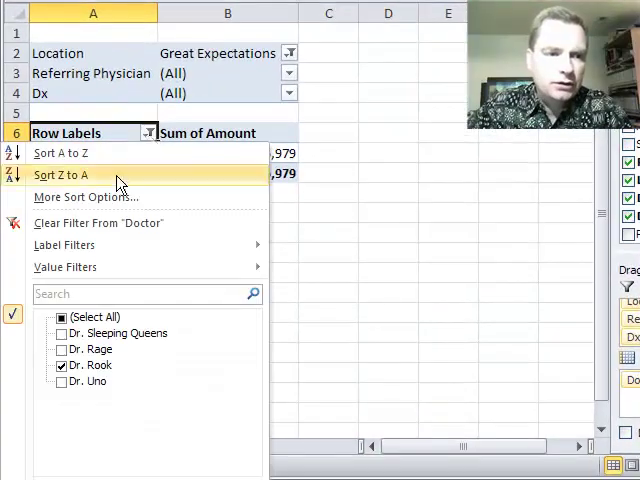
{"action": "left_click", "coordinate": [60, 349]}
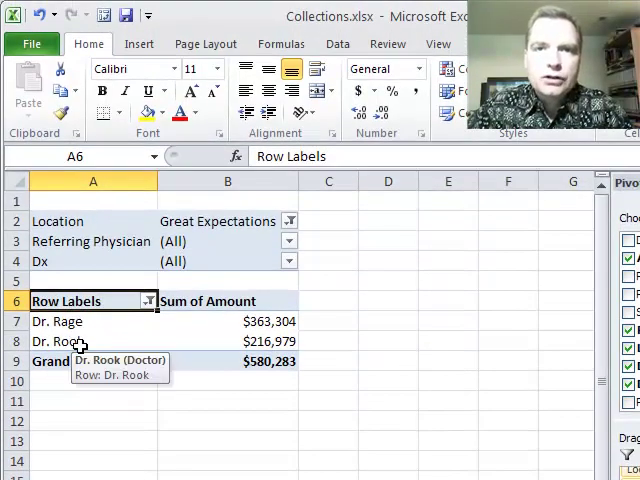
{"action": "mouse_move", "coordinate": [115, 347]}
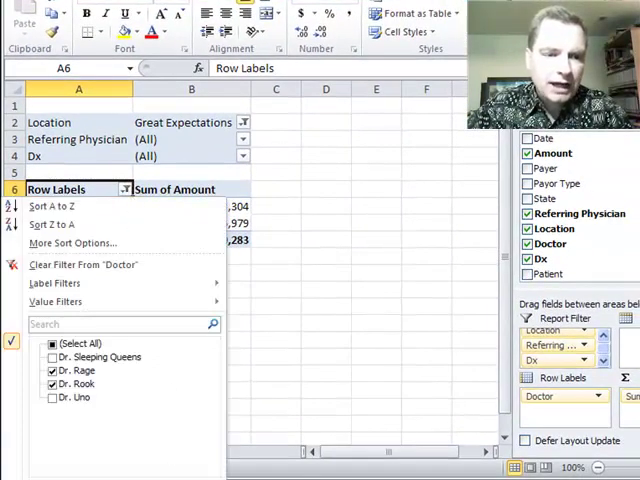
{"action": "left_click", "coordinate": [242, 139]}
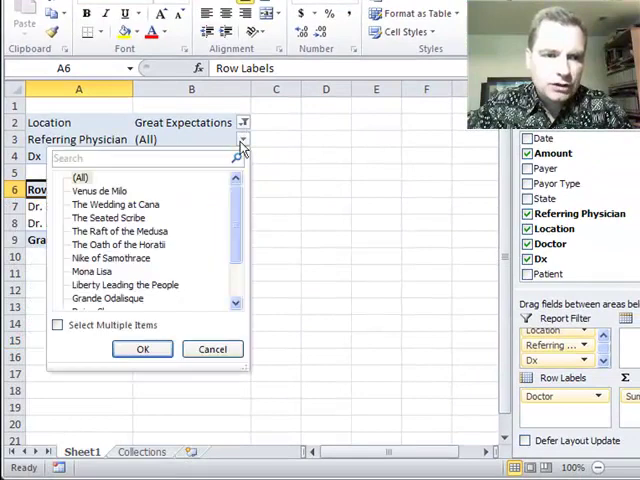
{"action": "mouse_move", "coordinate": [237, 194]}
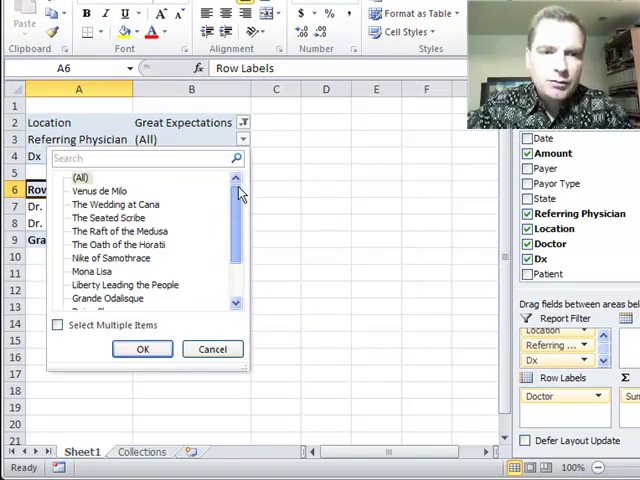
{"action": "left_click", "coordinate": [142, 348]}
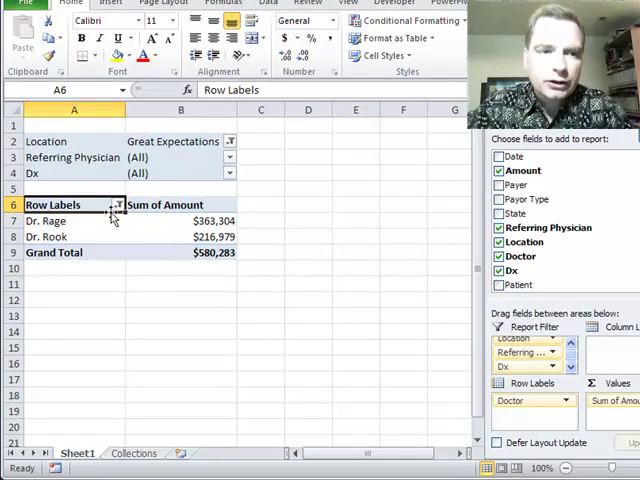
{"action": "left_click", "coordinate": [117, 205]}
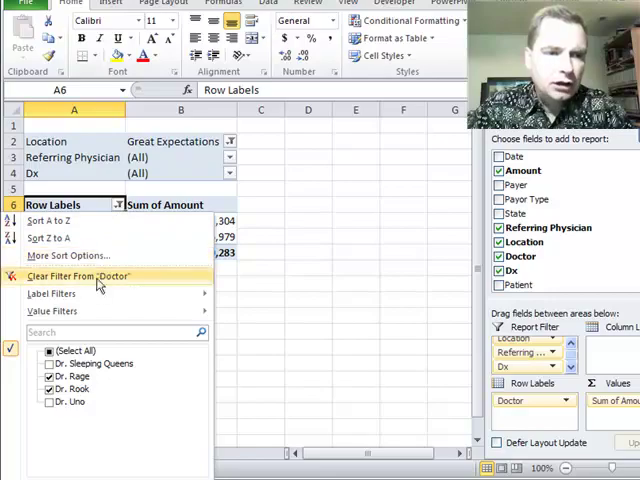